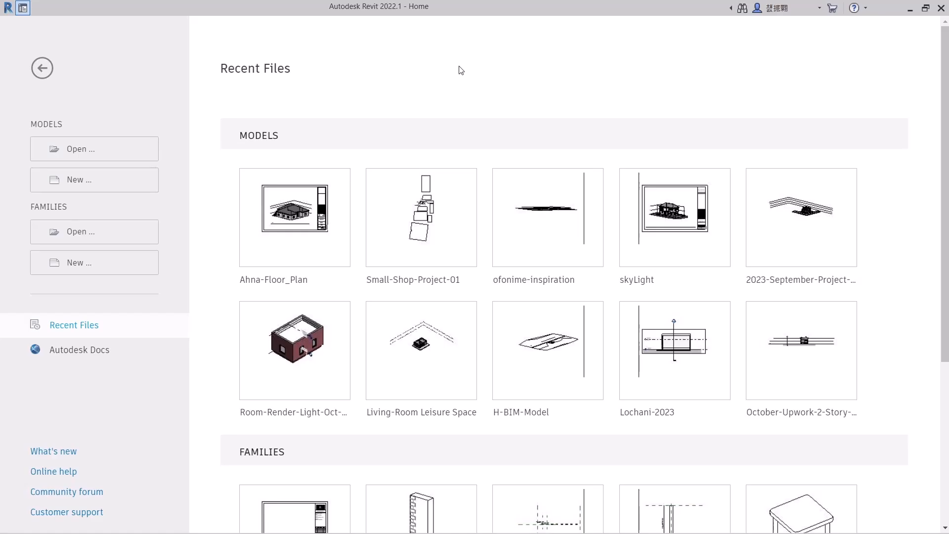
mouse_move(644, 112)
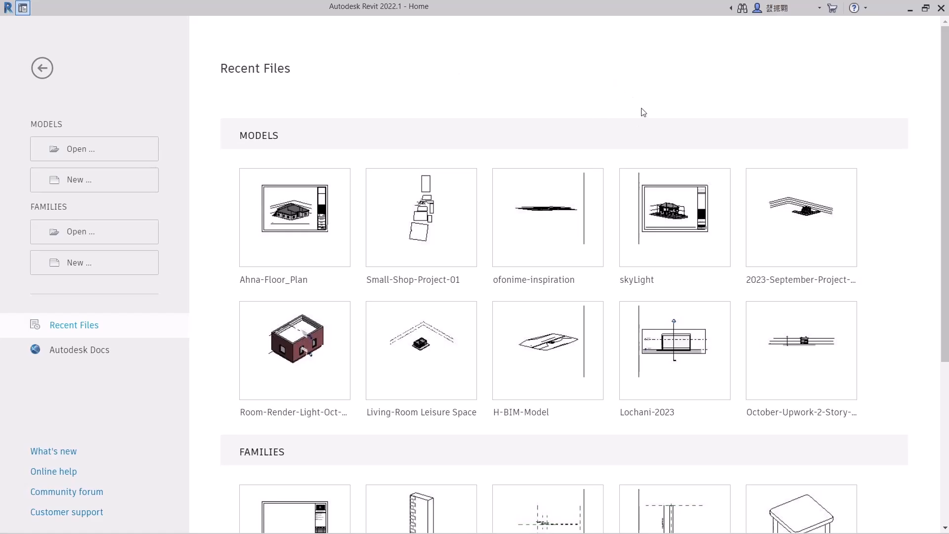
Open the skyLight model thumbnail under Recent Files
double_click(295, 218)
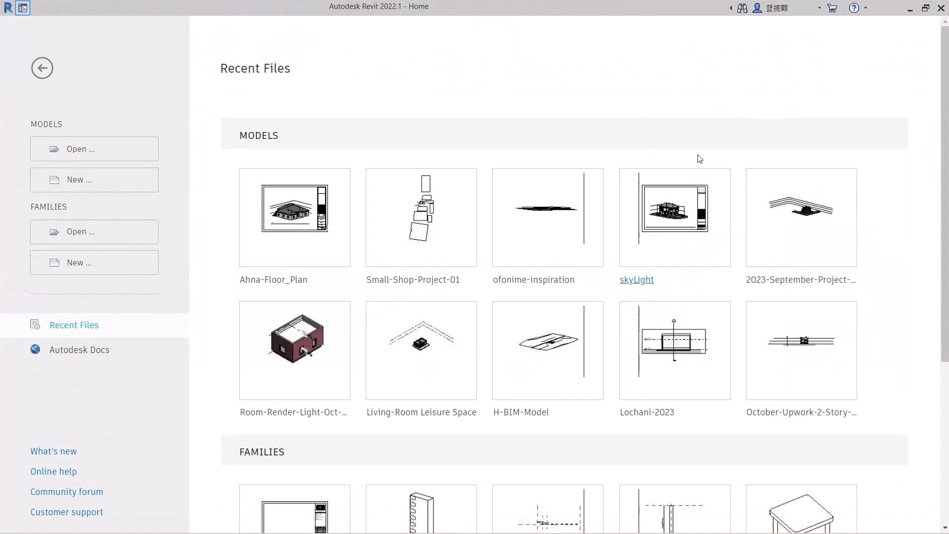
mouse_move(732, 386)
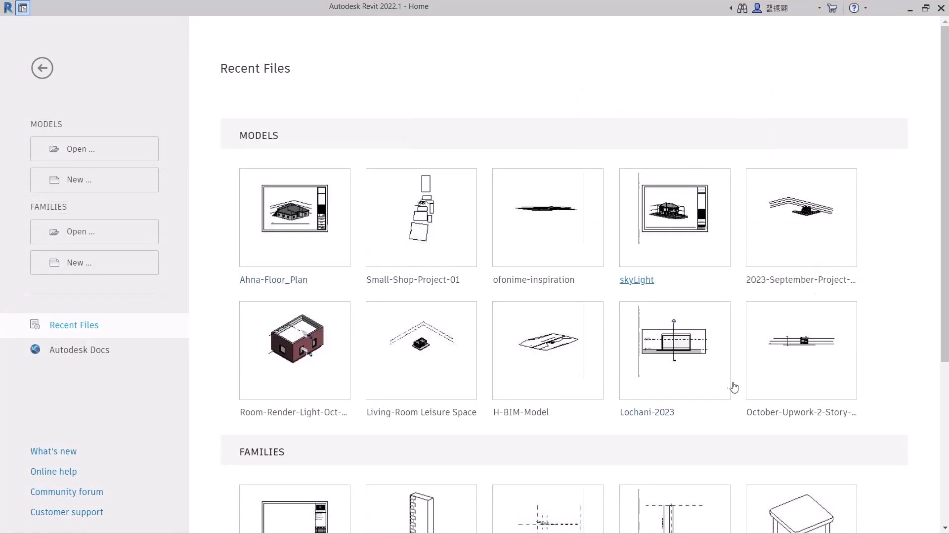
mouse_move(674, 208)
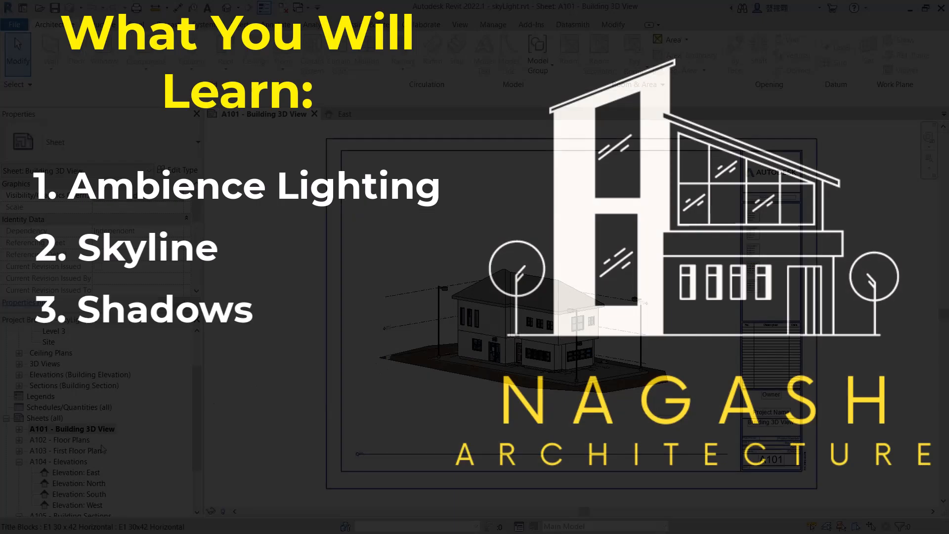
Open Elevation: East from Sheets > A104 - Elevations
left_click(75, 472)
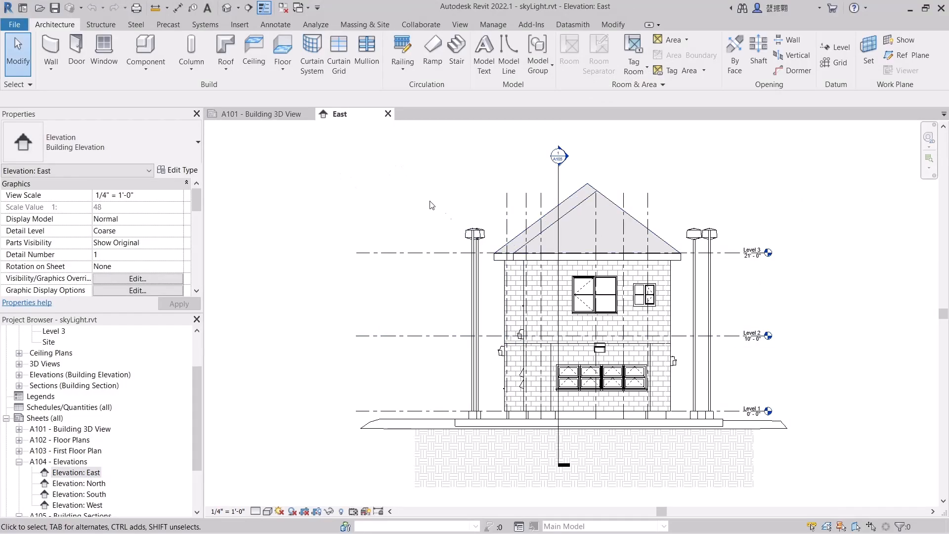
mouse_move(424, 178)
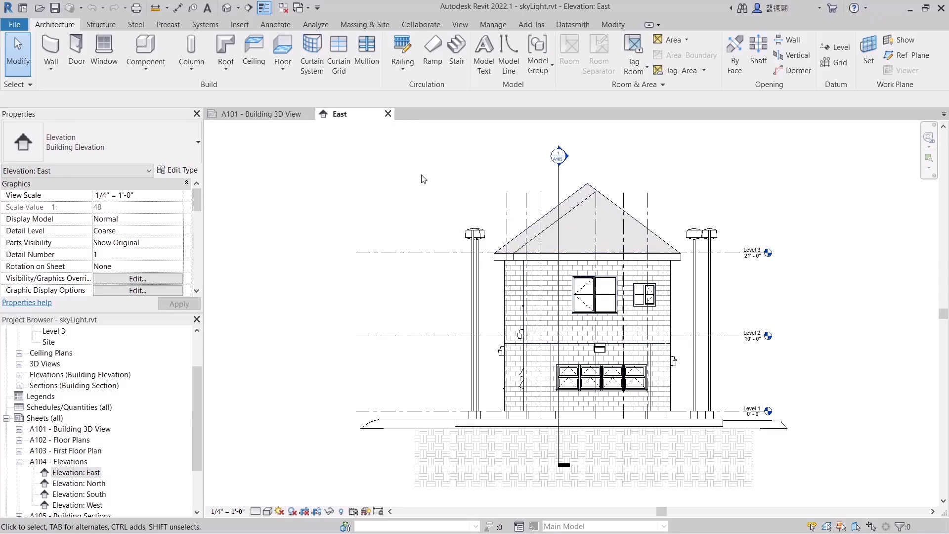
mouse_move(326, 286)
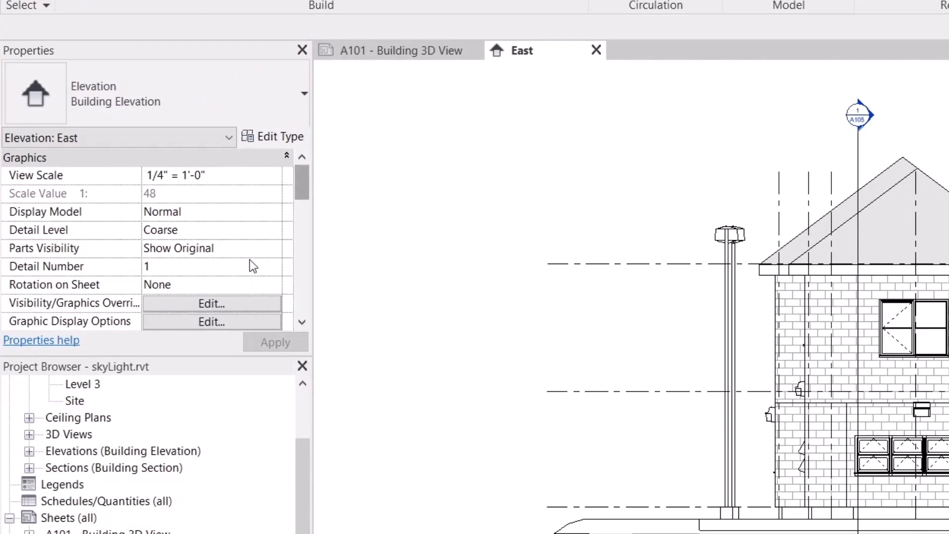
mouse_move(233, 289)
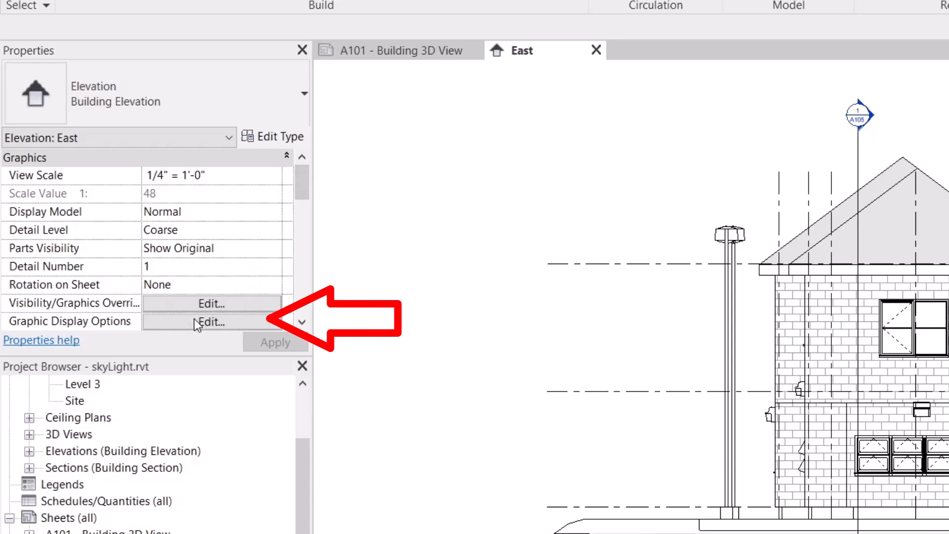
Open Graphic Display Options for the East elevation, keeping style on Hidden Line
left_click(211, 321)
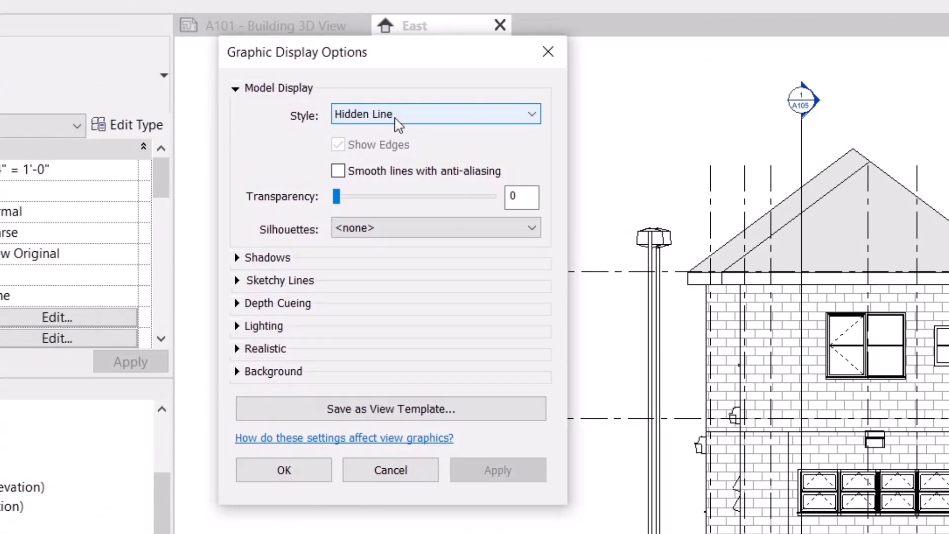
left_click(434, 114)
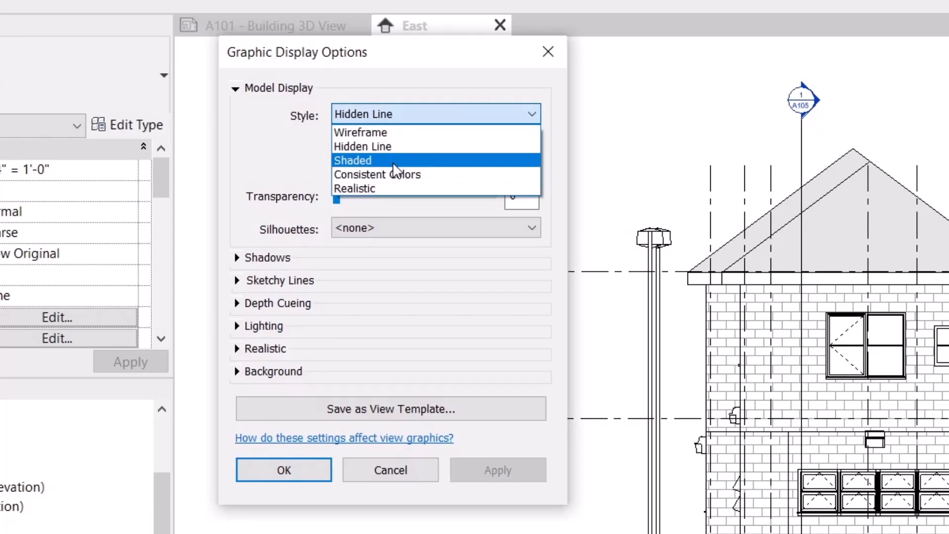
left_click(362, 146)
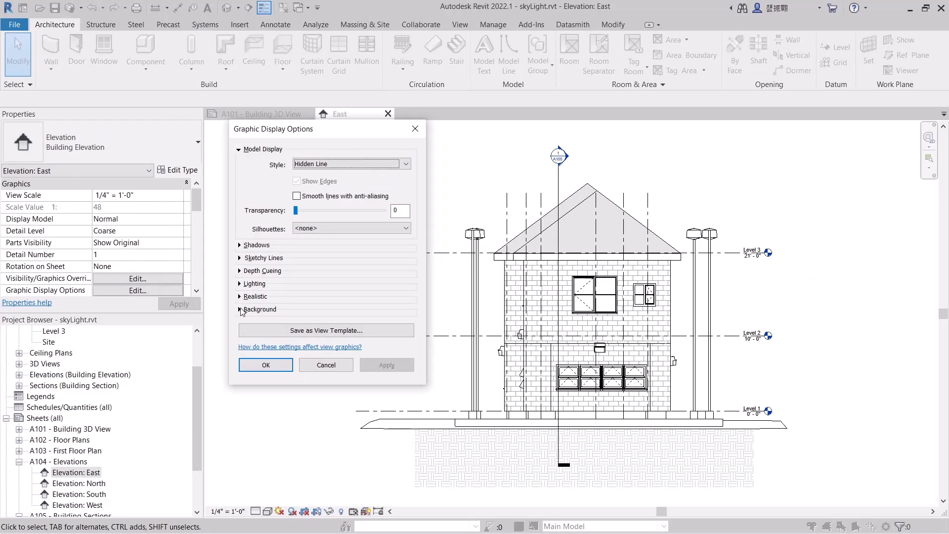
Set the East elevation background to Sky and apply it
left_click(239, 310)
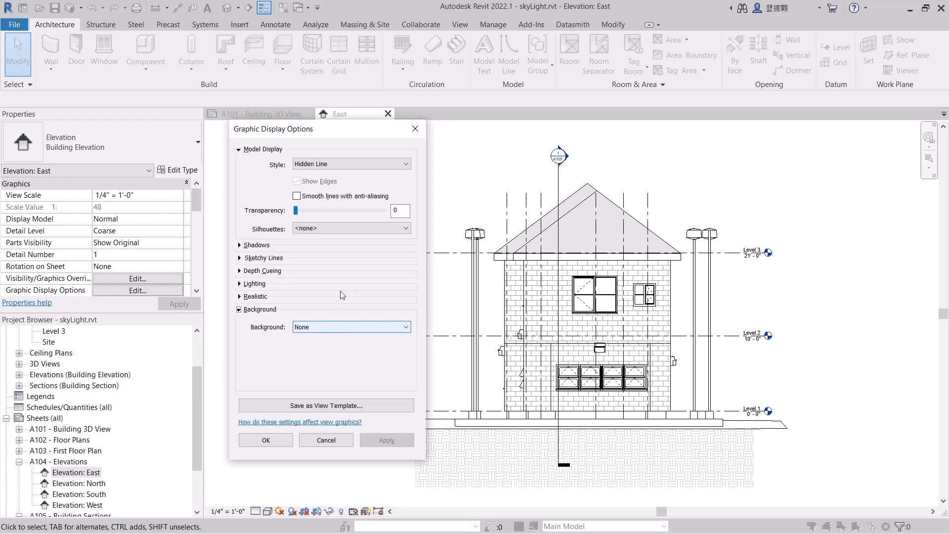
left_click(351, 326)
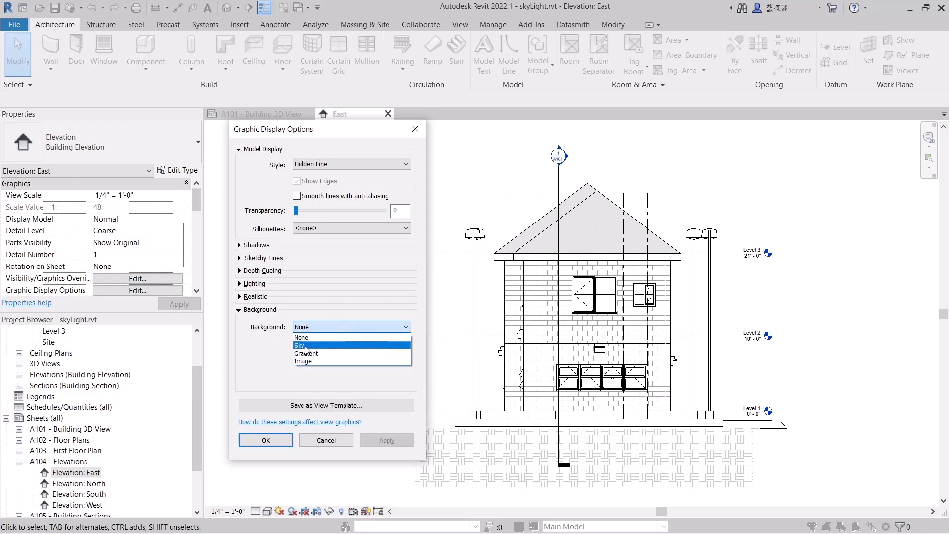
left_click(301, 345)
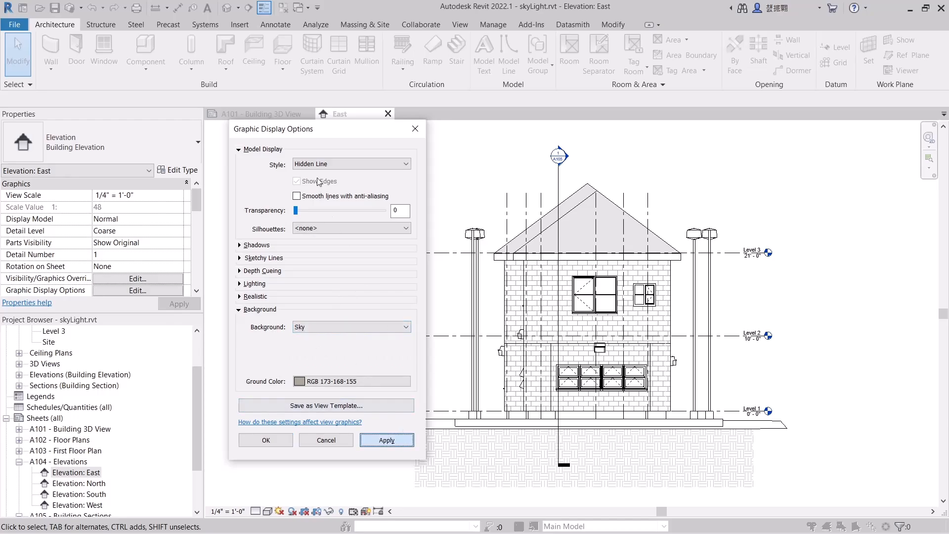
left_click(386, 439)
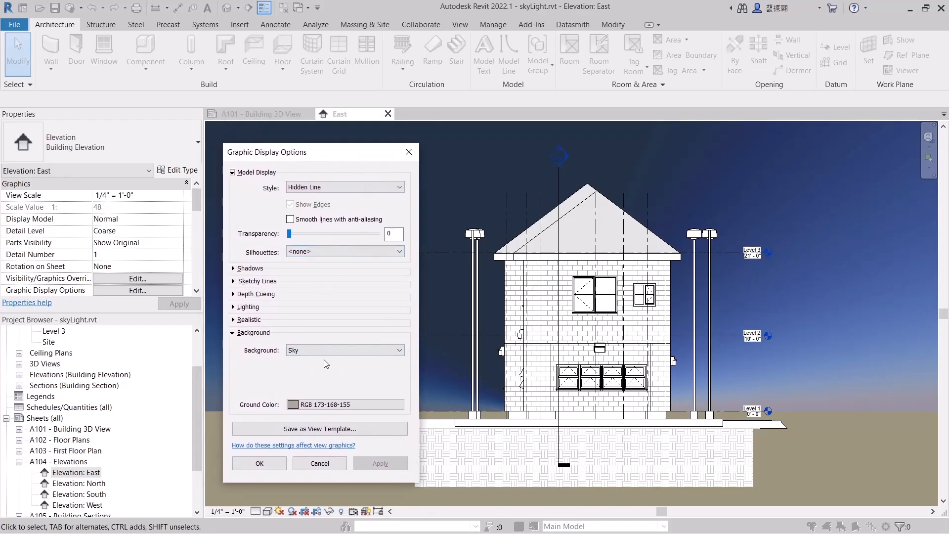
mouse_move(321, 358)
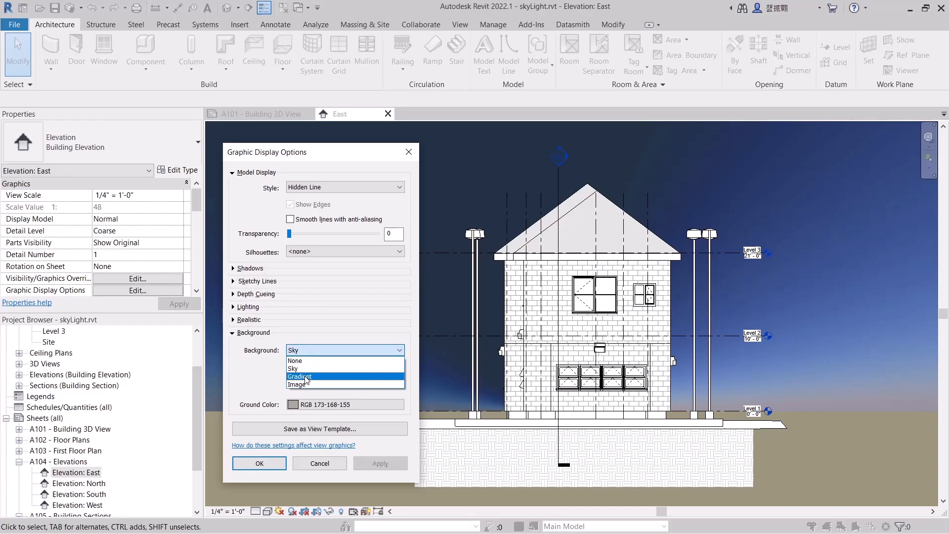
Switch the background to Gradient, apply it, and collapse the Background section
left_click(299, 377)
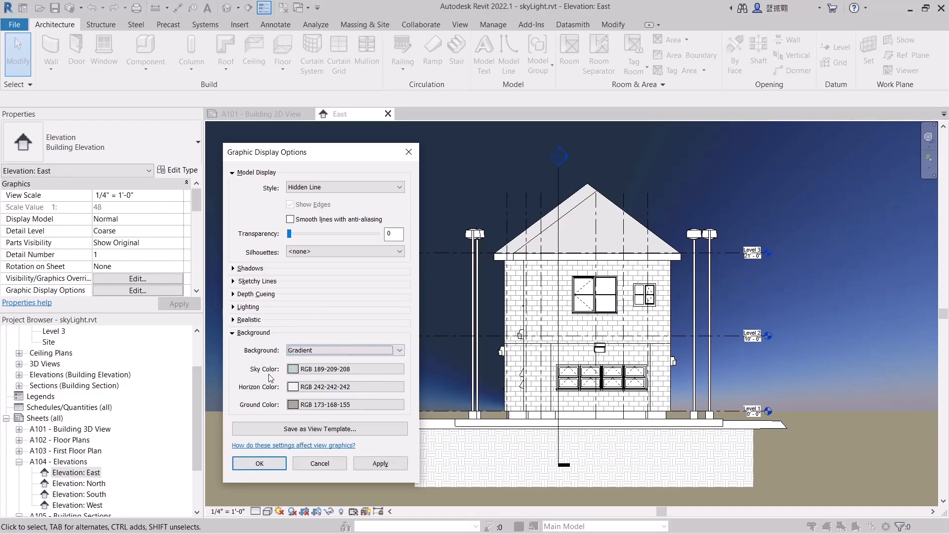
mouse_move(315, 374)
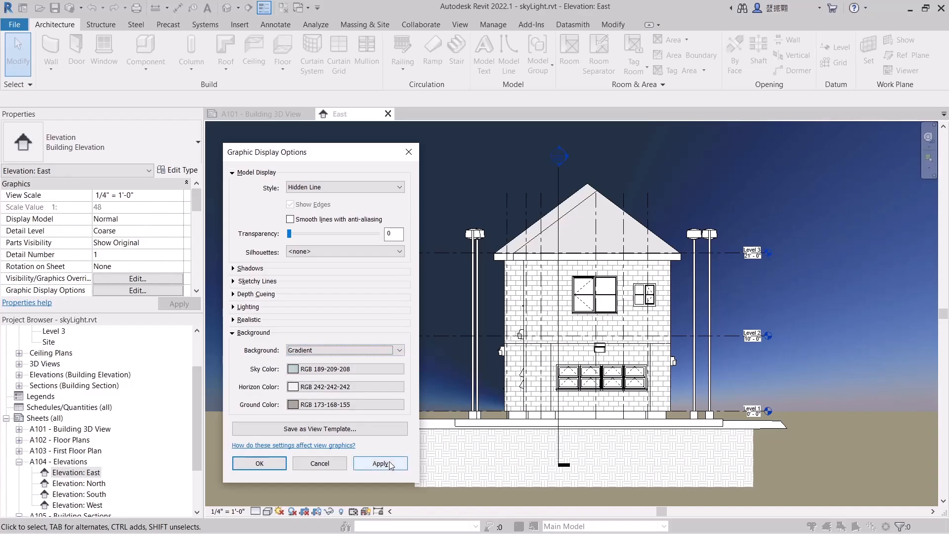
left_click(380, 463)
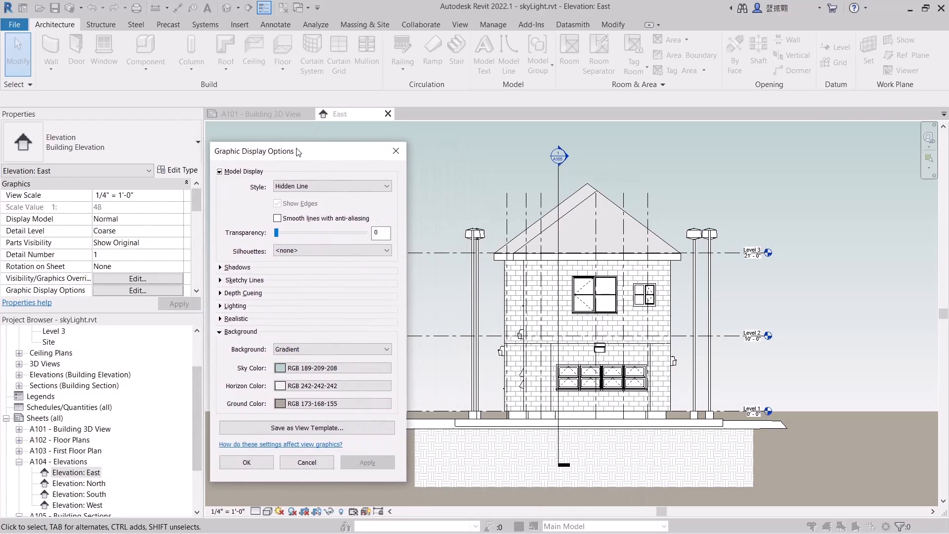
left_click(221, 332)
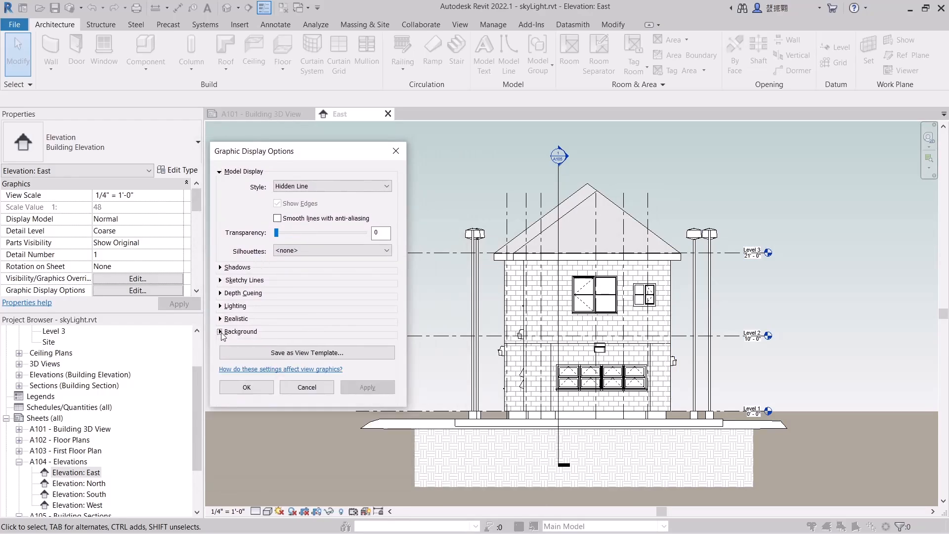
left_click(239, 332)
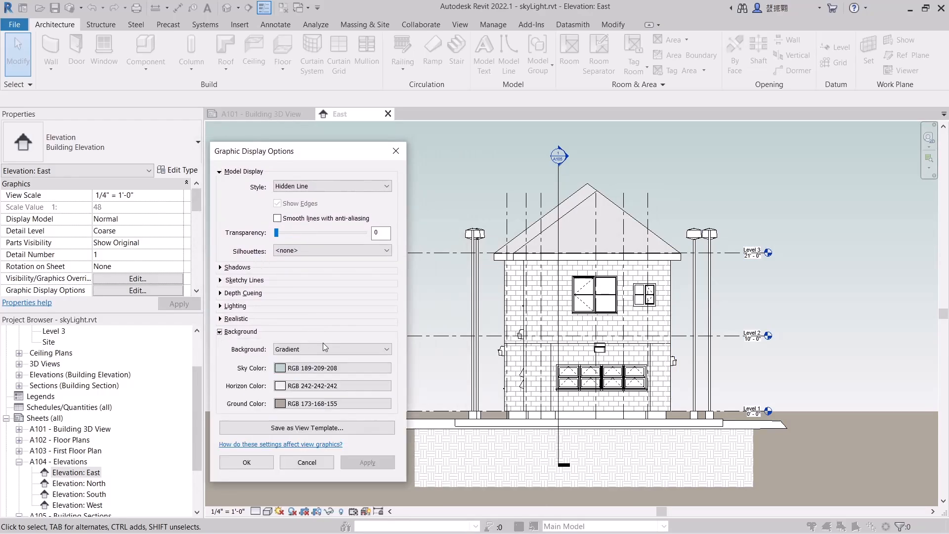
left_click(332, 348)
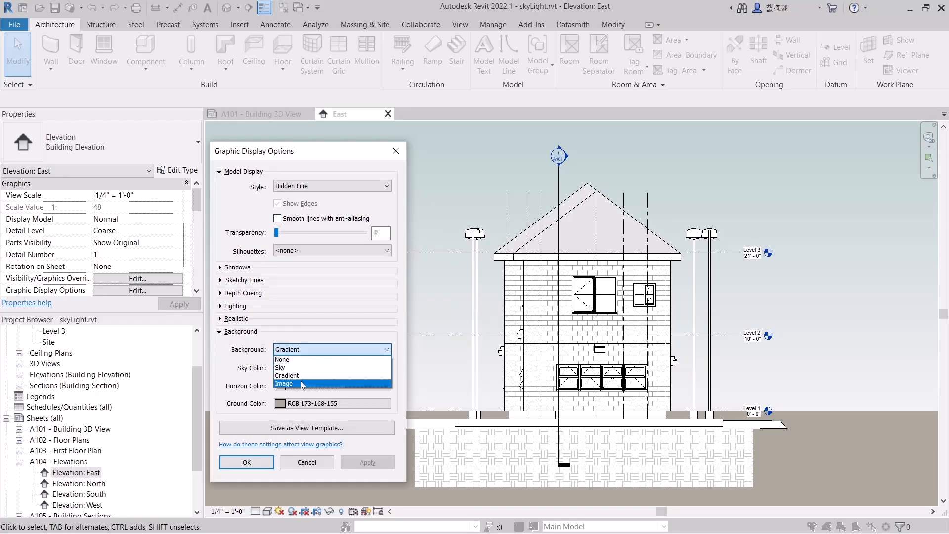
mouse_move(281, 367)
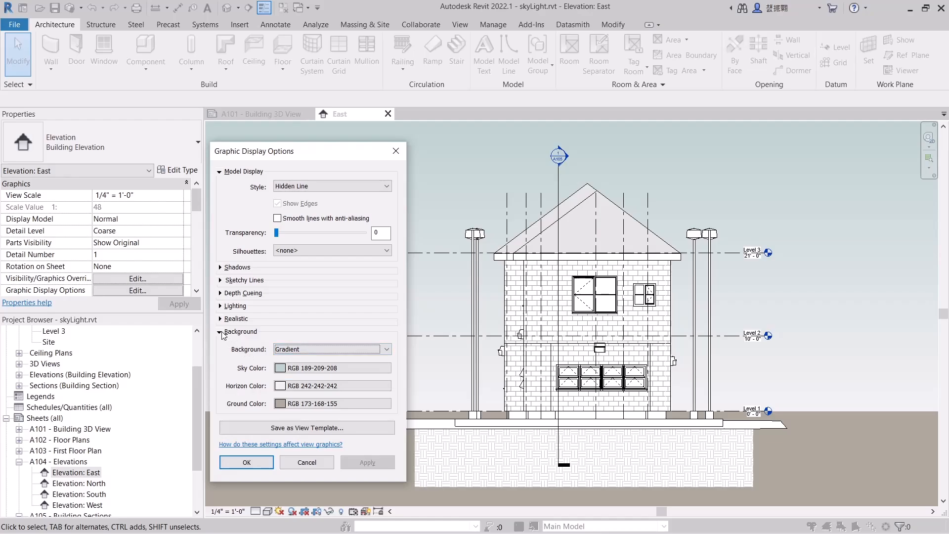
left_click(221, 331)
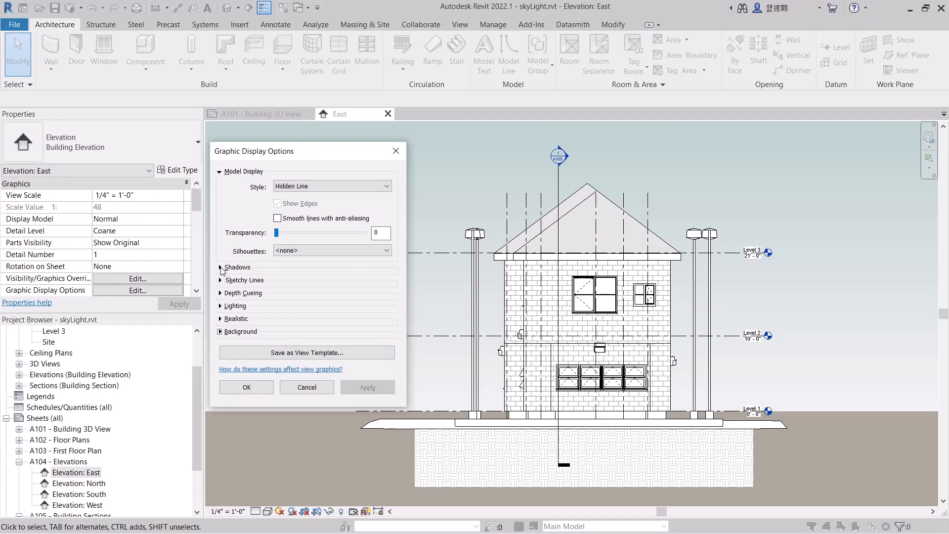
mouse_move(223, 272)
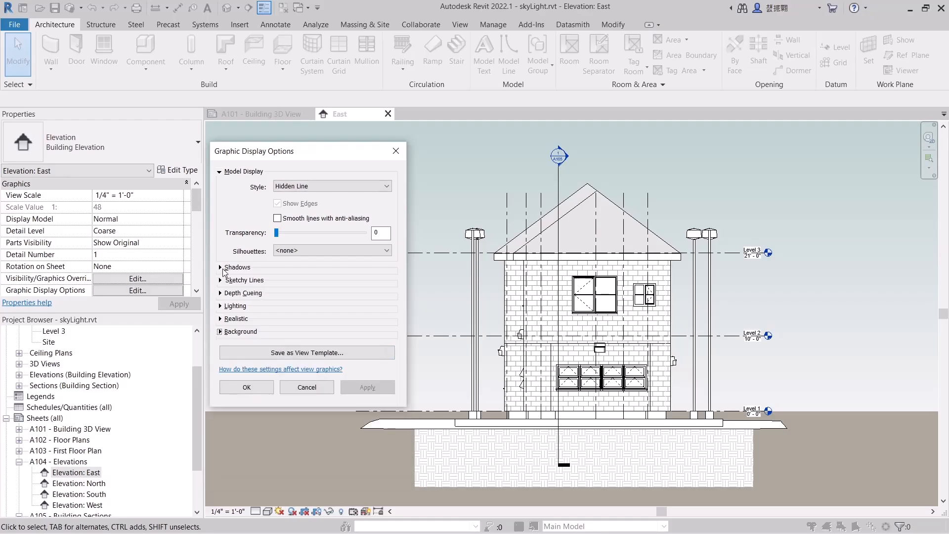
Turn on Cast Shadows under Shadows and apply to the East elevation
left_click(221, 267)
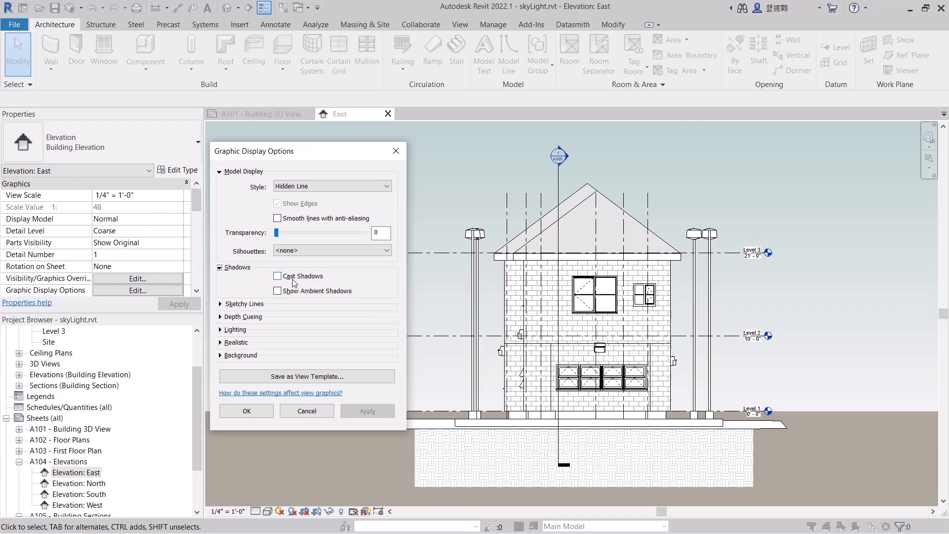
left_click(277, 276)
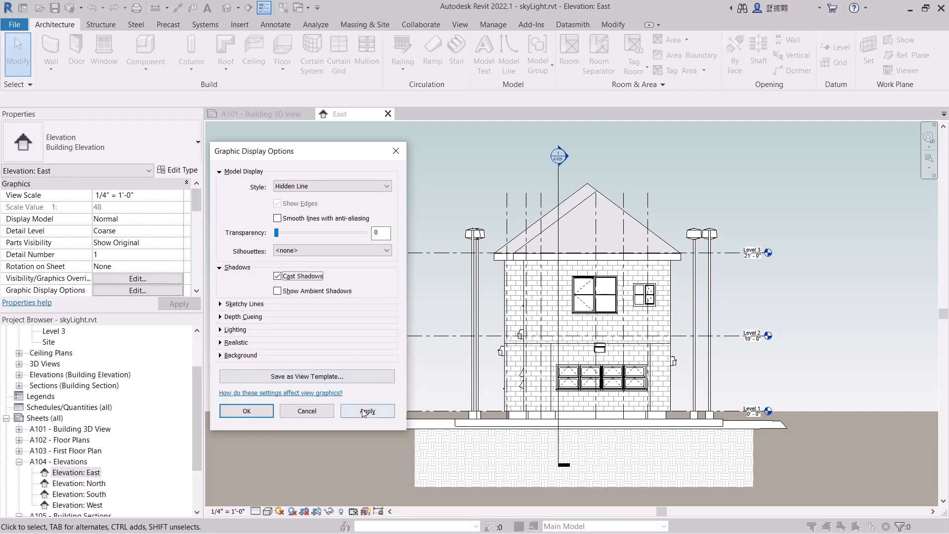
left_click(366, 410)
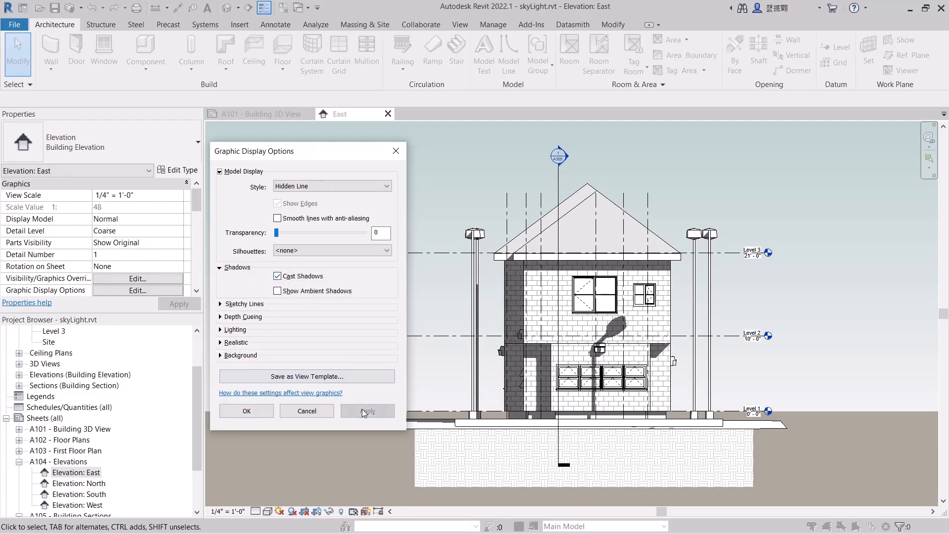
left_click(367, 410)
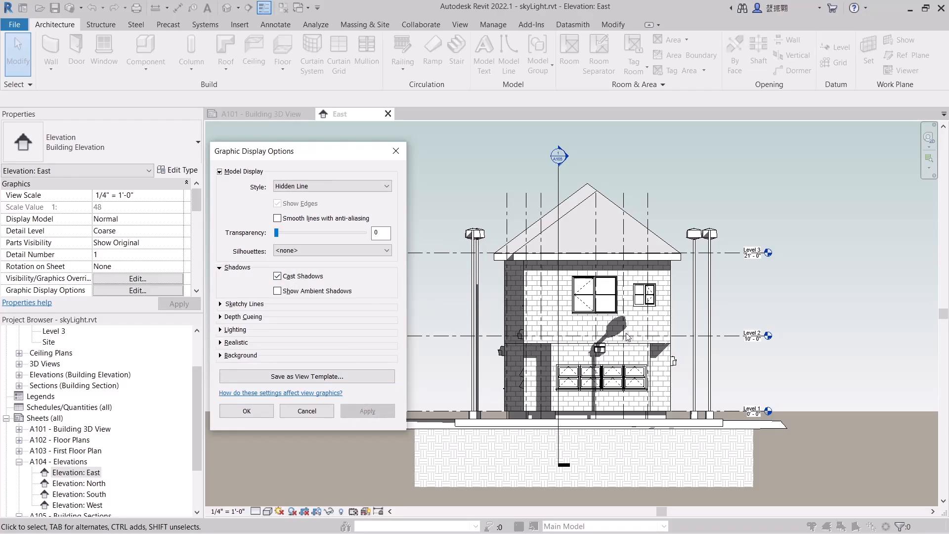
mouse_move(624, 339)
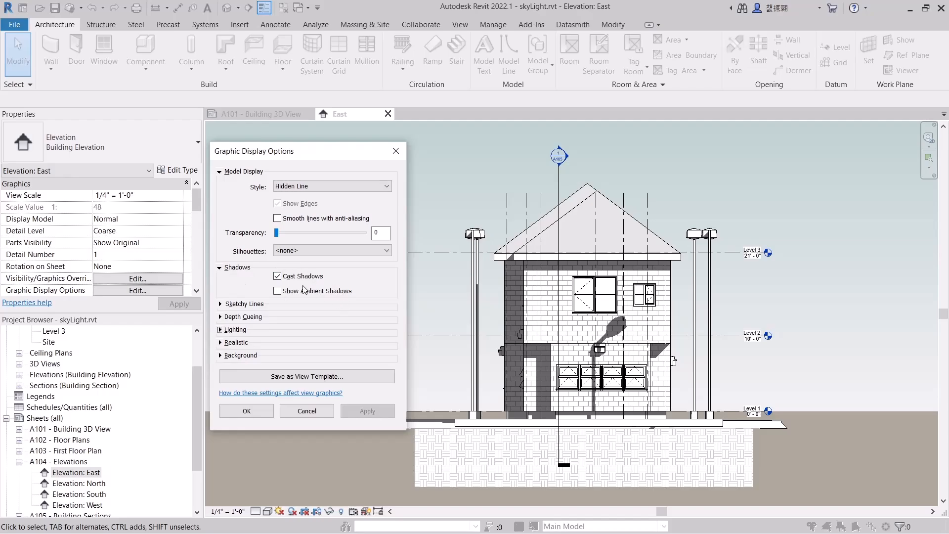
Enable Show Ambient Shadows, apply, and collapse the Shadows section
left_click(278, 291)
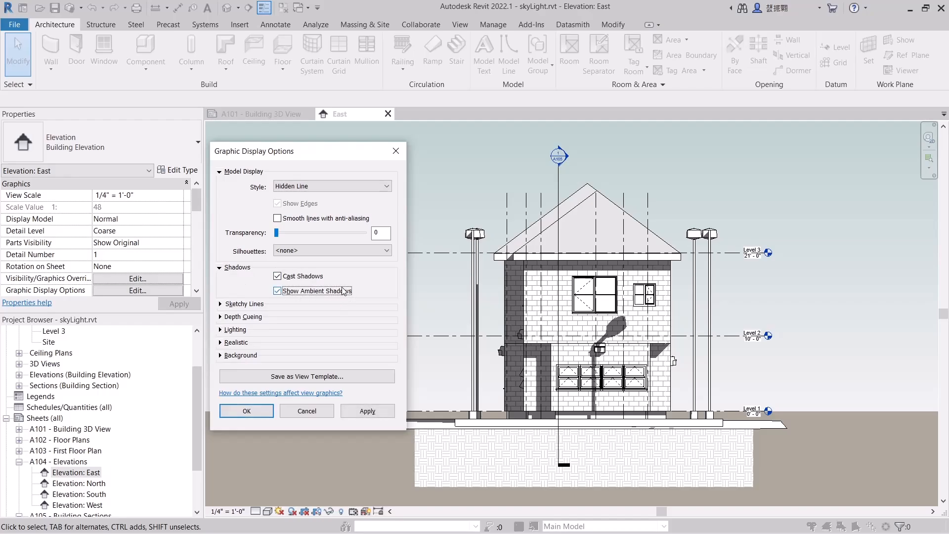
mouse_move(361, 297)
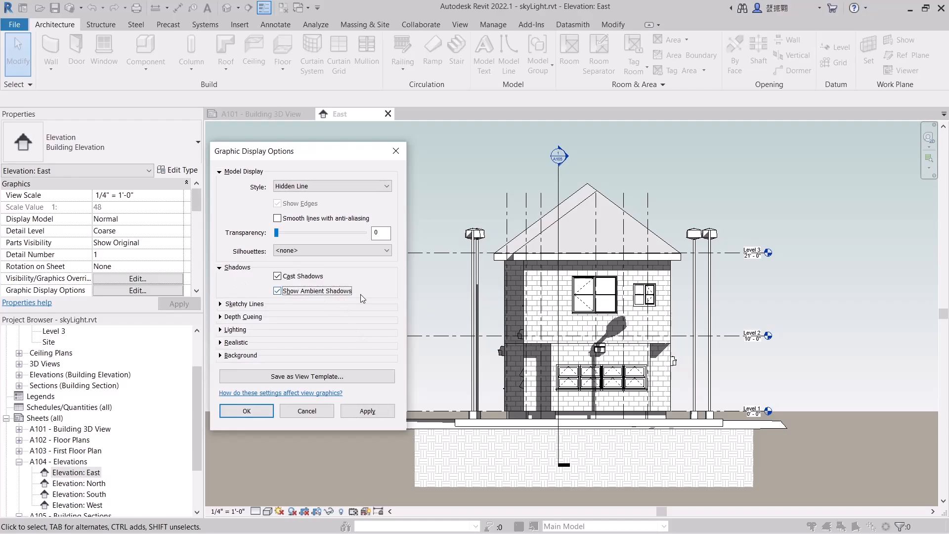
left_click(367, 411)
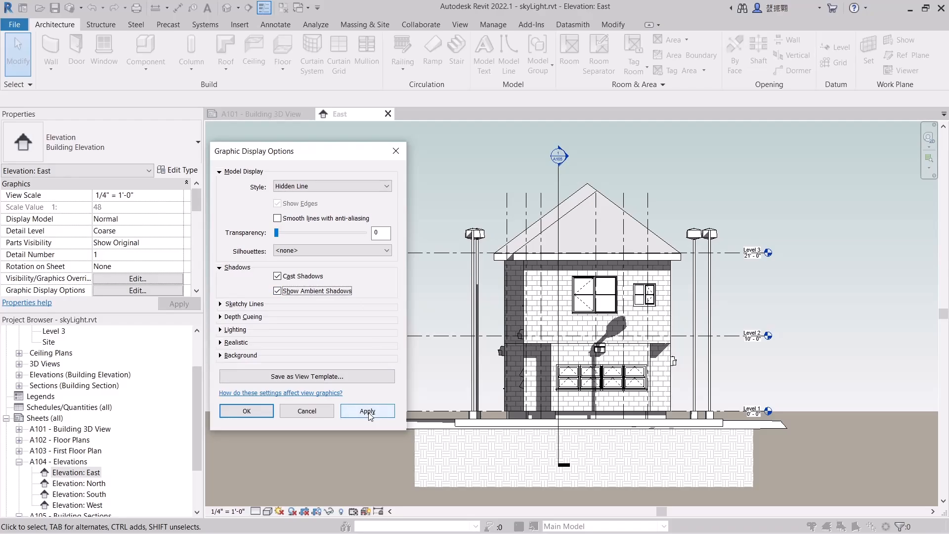
left_click(367, 411)
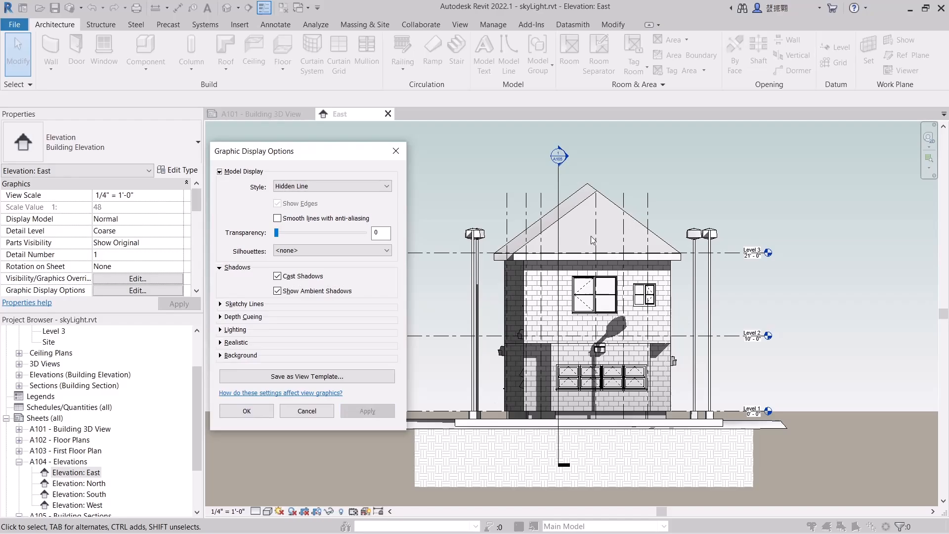
mouse_move(604, 345)
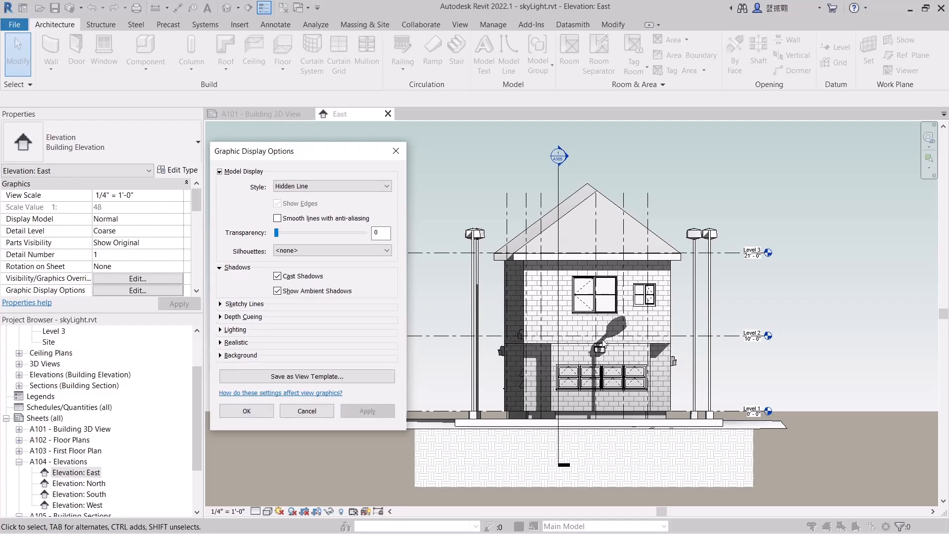
mouse_move(692, 372)
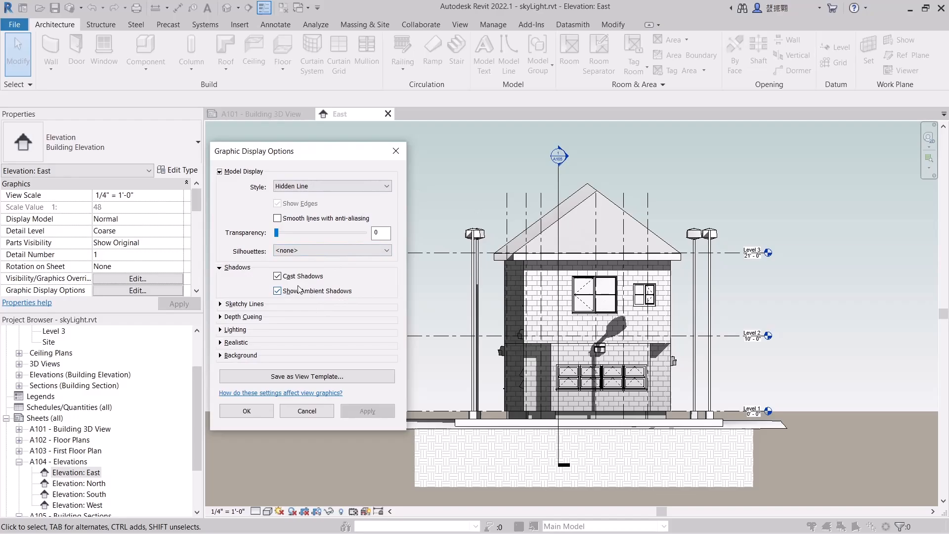
left_click(221, 268)
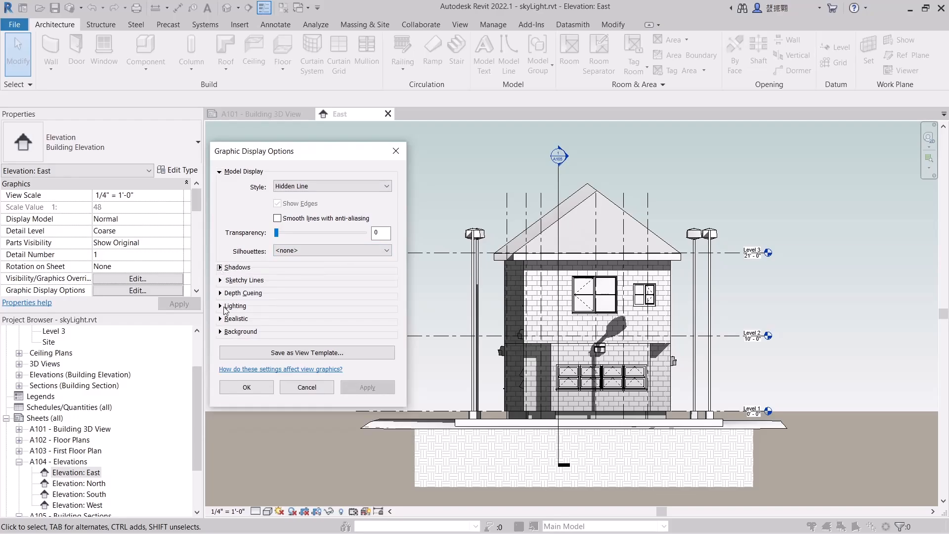
Set Ambient Light to 8 and Shadows intensity to 30, then apply
left_click(235, 305)
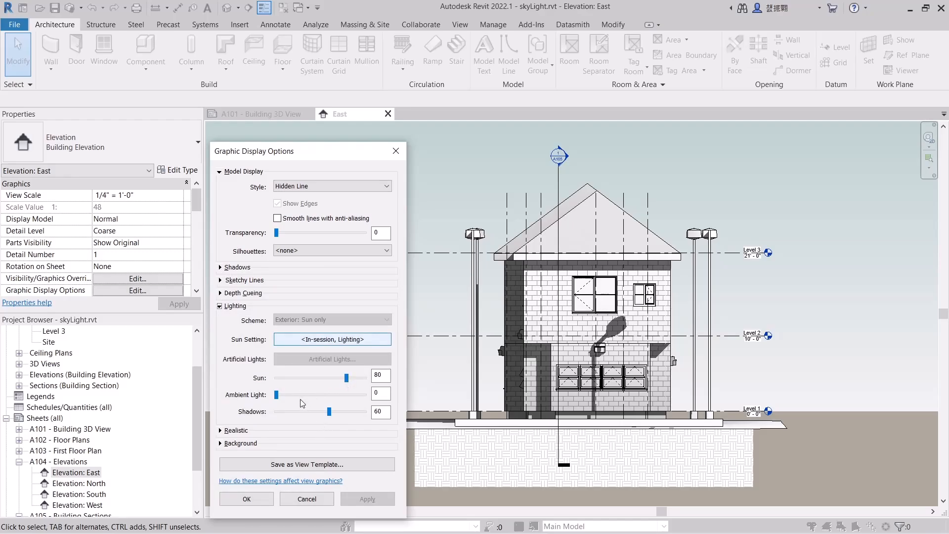
left_click_drag(278, 395, 281, 396)
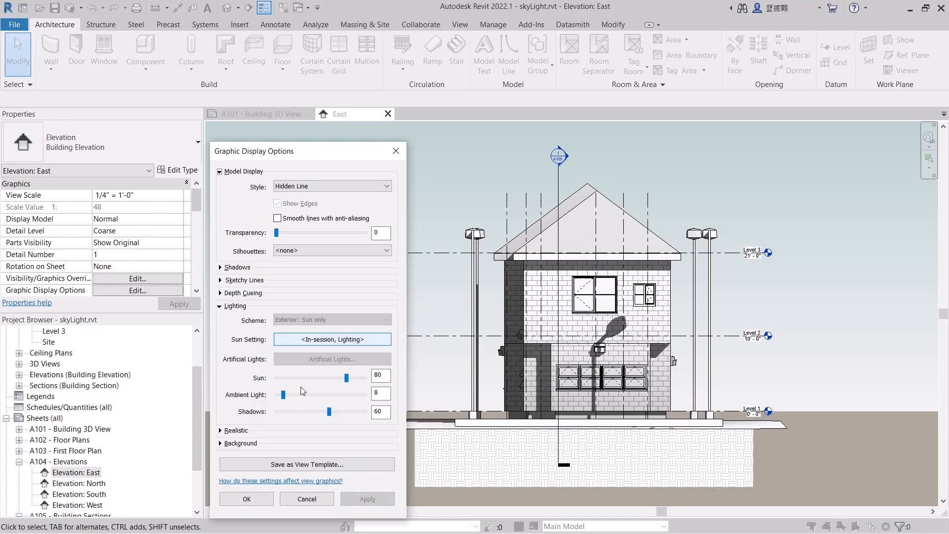
left_click_drag(329, 412, 323, 412)
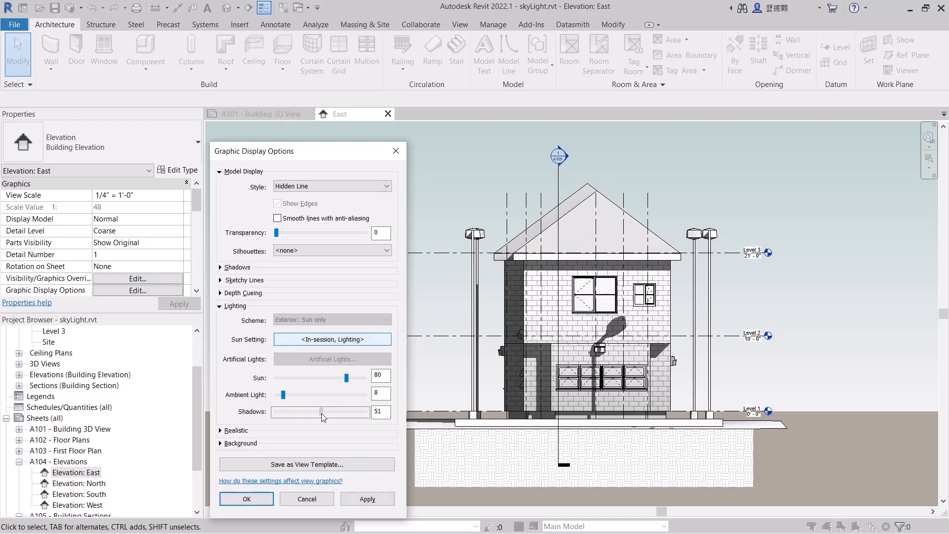
left_click_drag(324, 411, 309, 411)
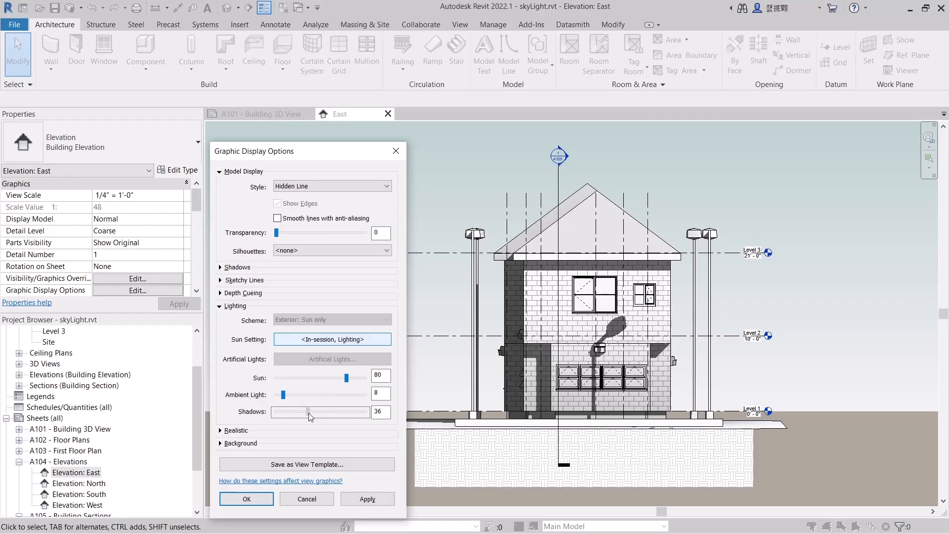
left_click_drag(309, 412, 303, 412)
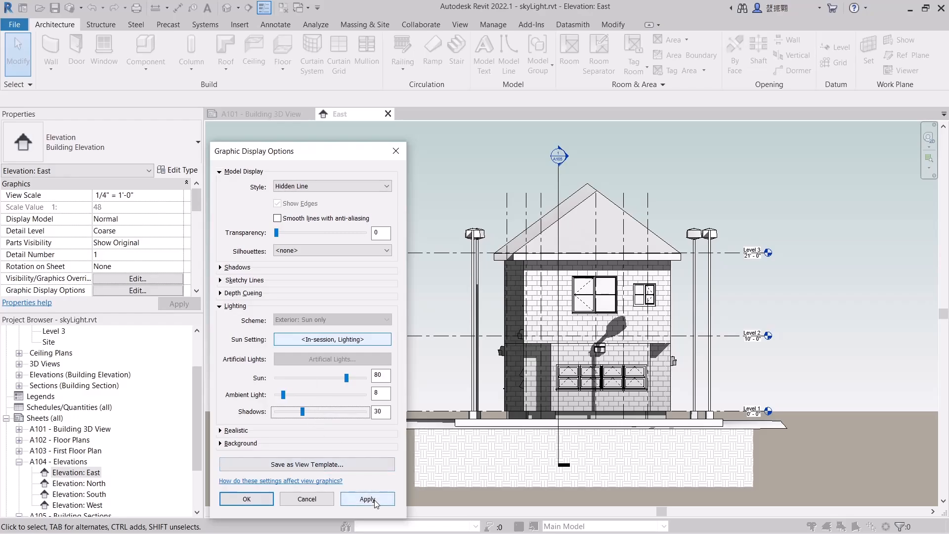
left_click(367, 498)
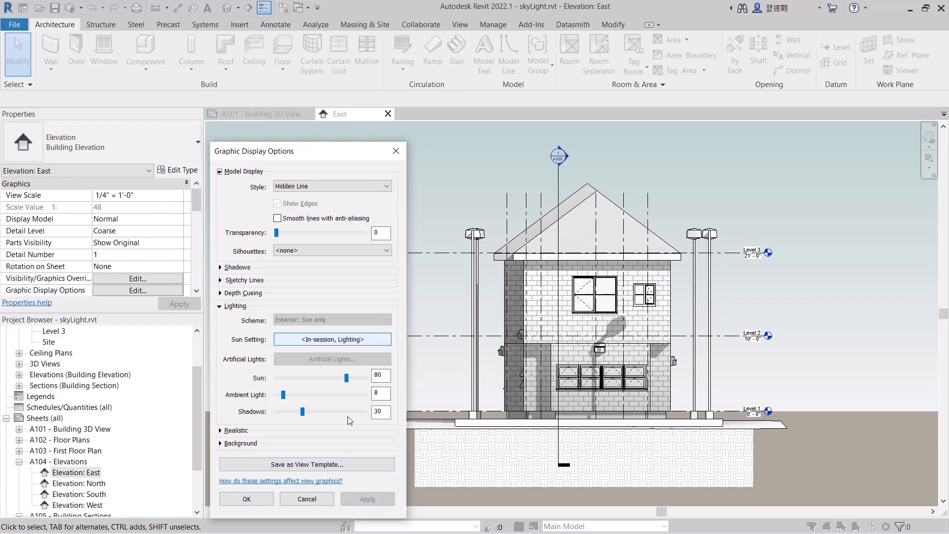
Open the North elevation and its Graphic Display Options
double_click(79, 483)
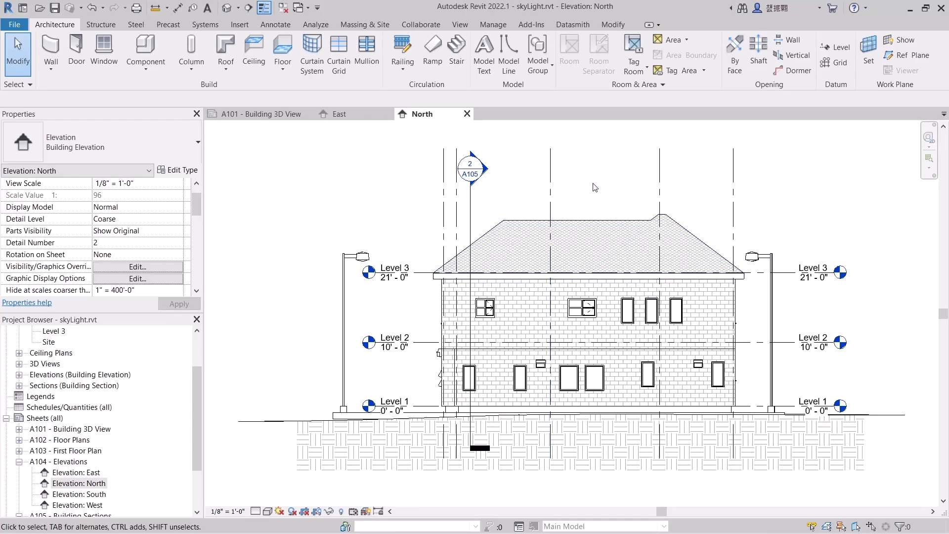
mouse_move(156, 236)
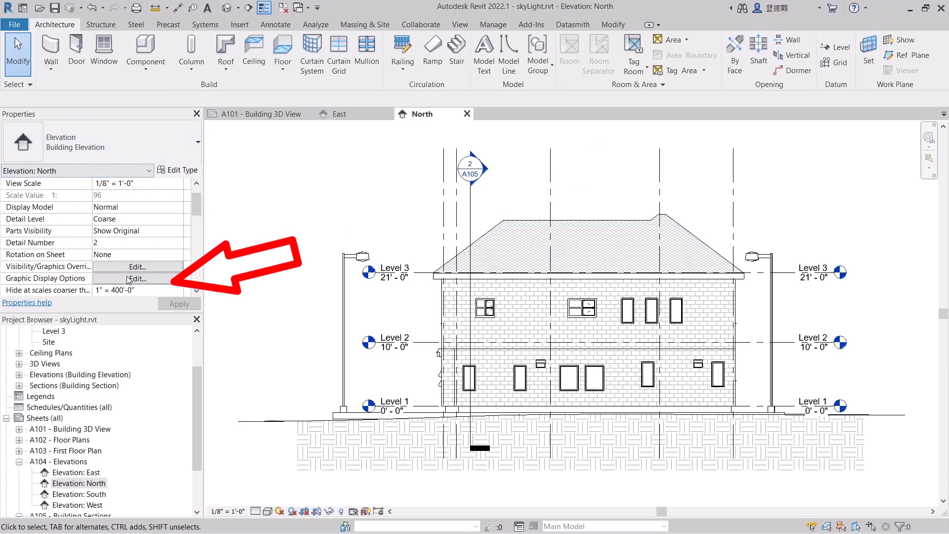
left_click(136, 278)
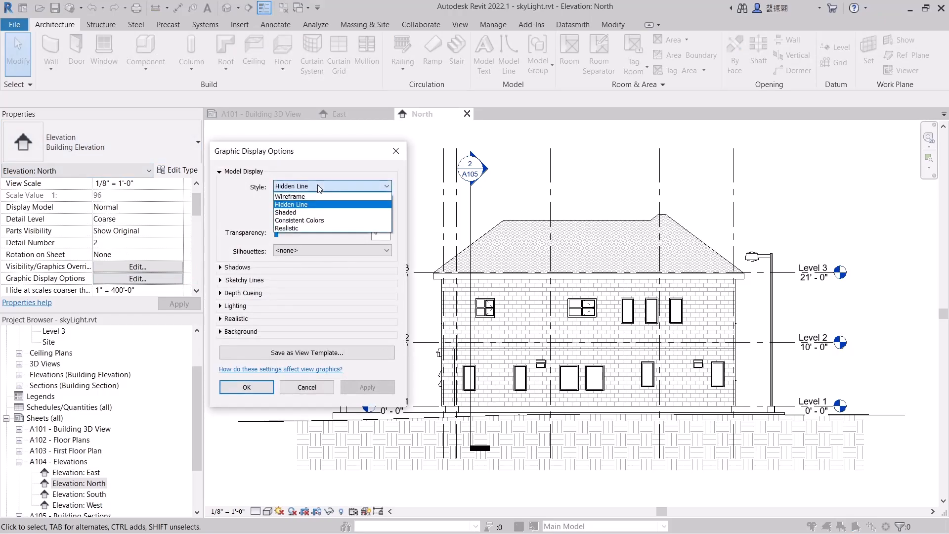
Apply Shaded style, switch to Consistent Colors, and expand background settings
left_click(286, 212)
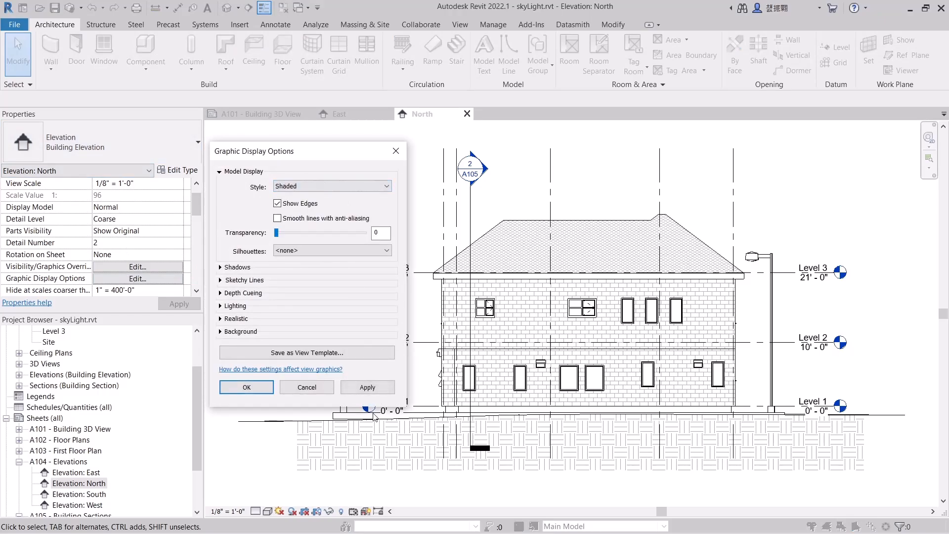
left_click(367, 387)
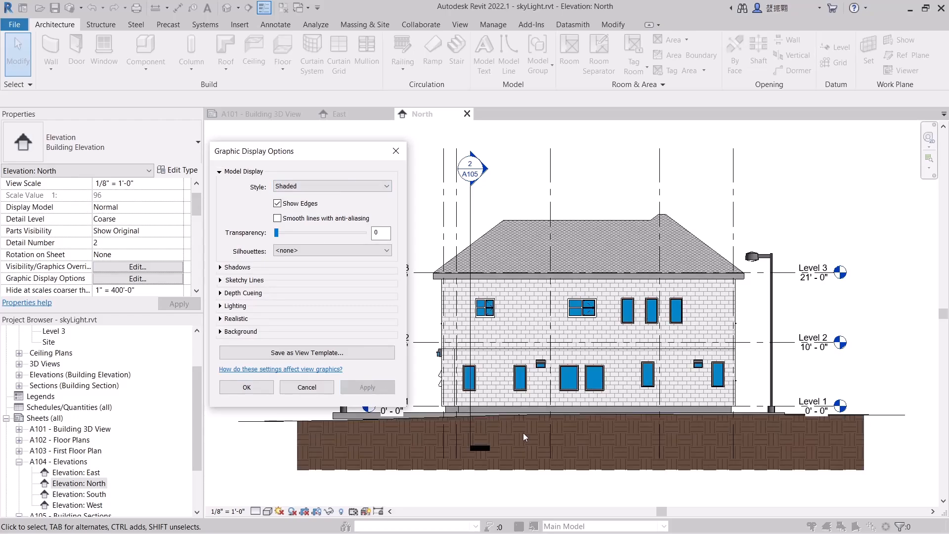
mouse_move(332, 180)
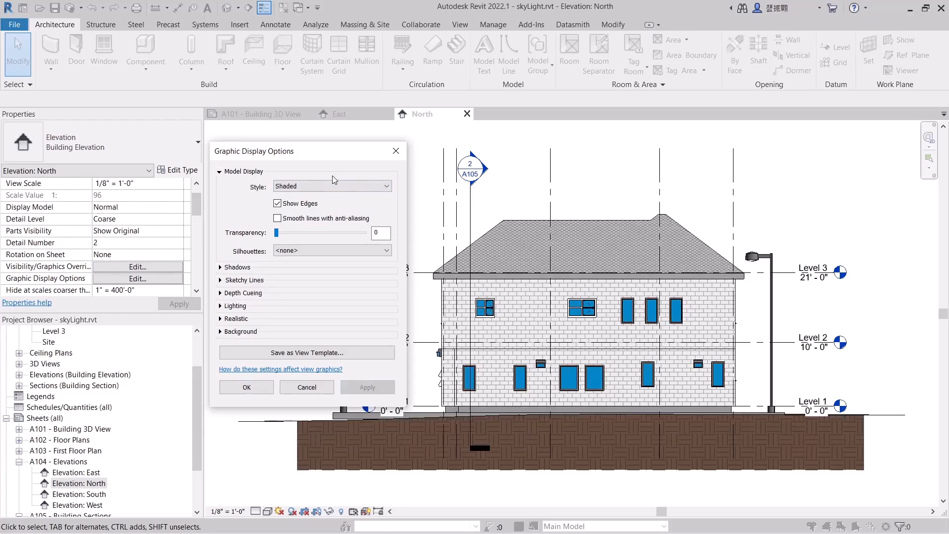
left_click(330, 185)
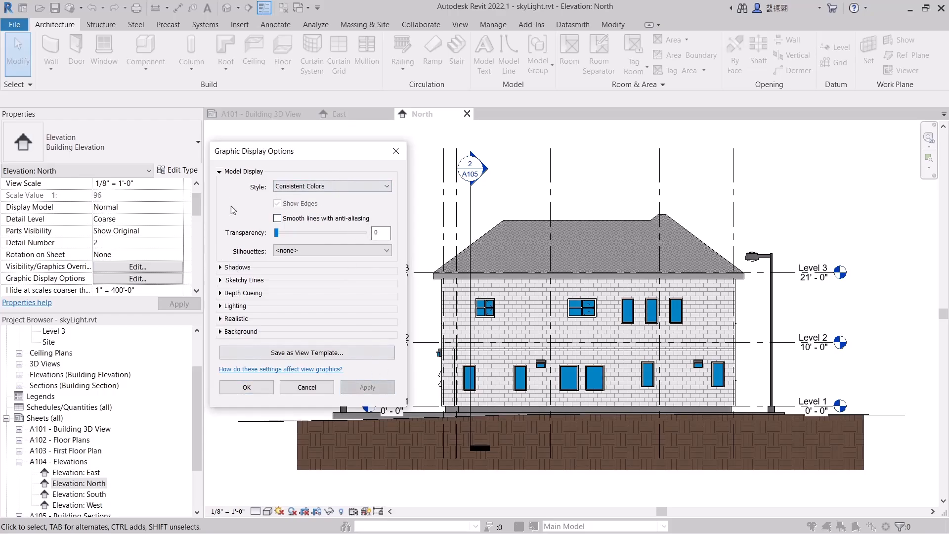
left_click(240, 332)
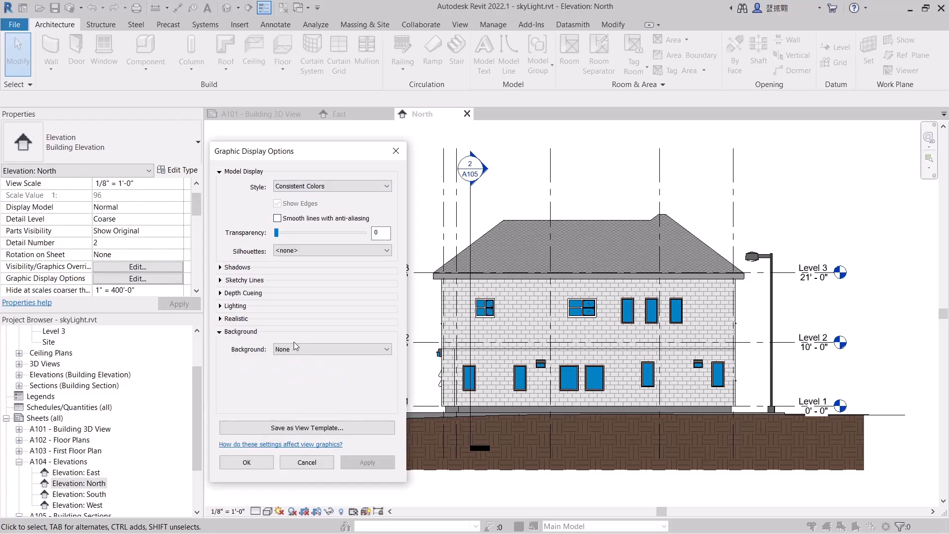
Apply a Gradient sky-and-ground background to the North elevation
left_click(331, 349)
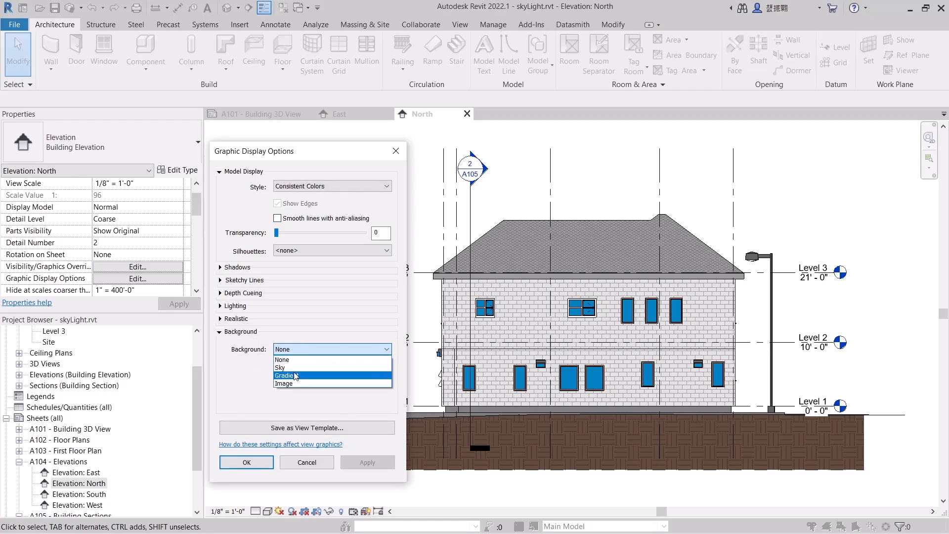
left_click(285, 375)
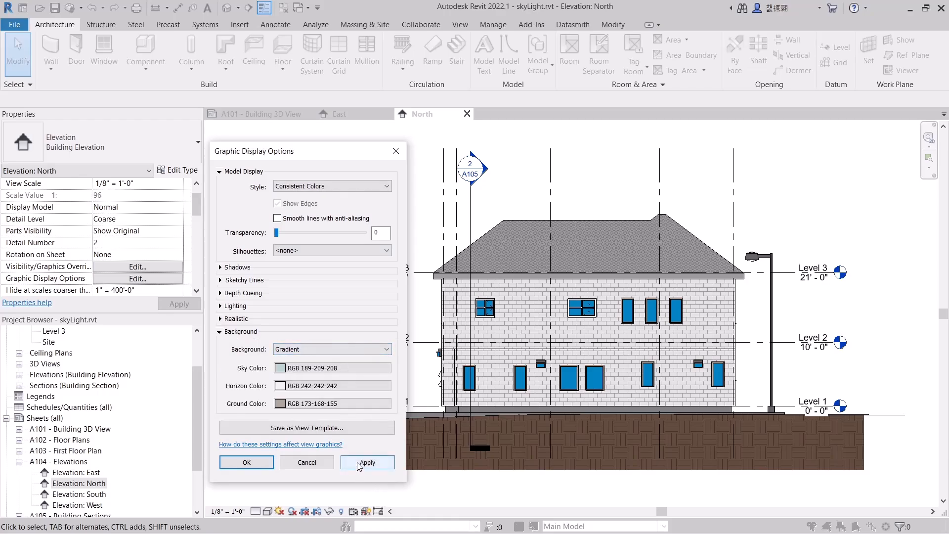
left_click(367, 462)
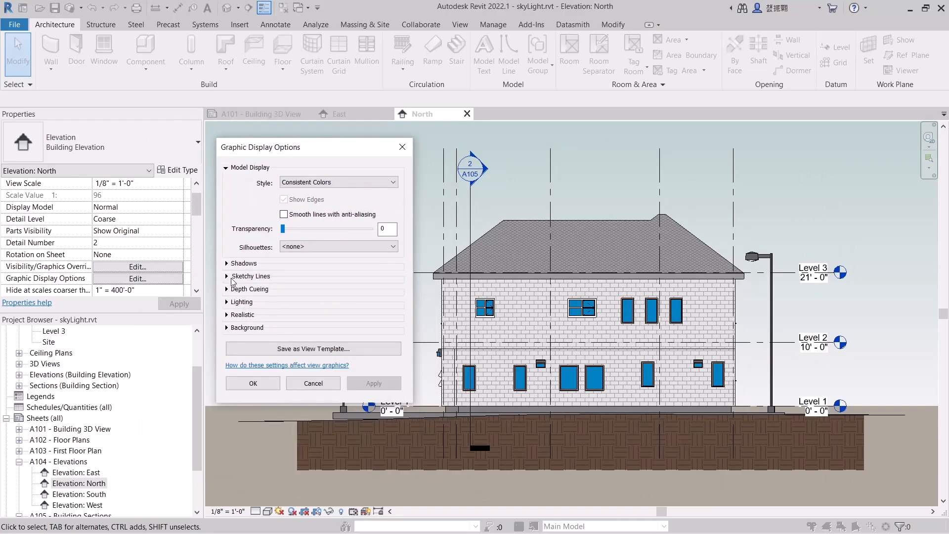
Enable Cast Shadows and Show Ambient Shadows on the North elevation and apply them
left_click(243, 263)
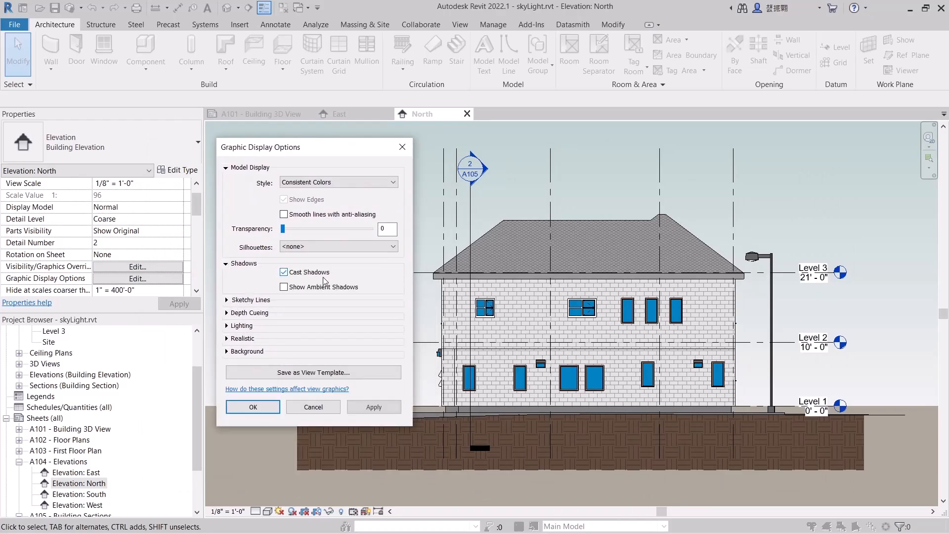
left_click(285, 287)
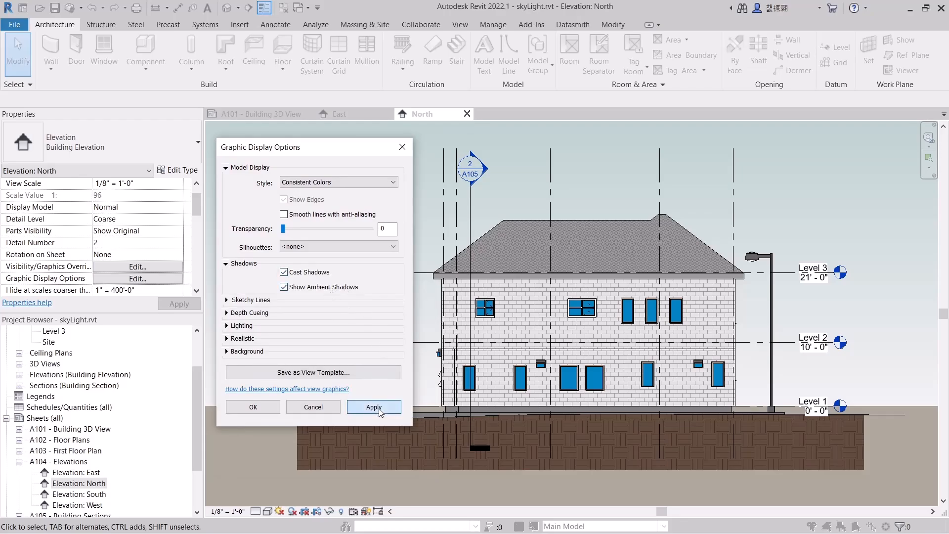
left_click(374, 407)
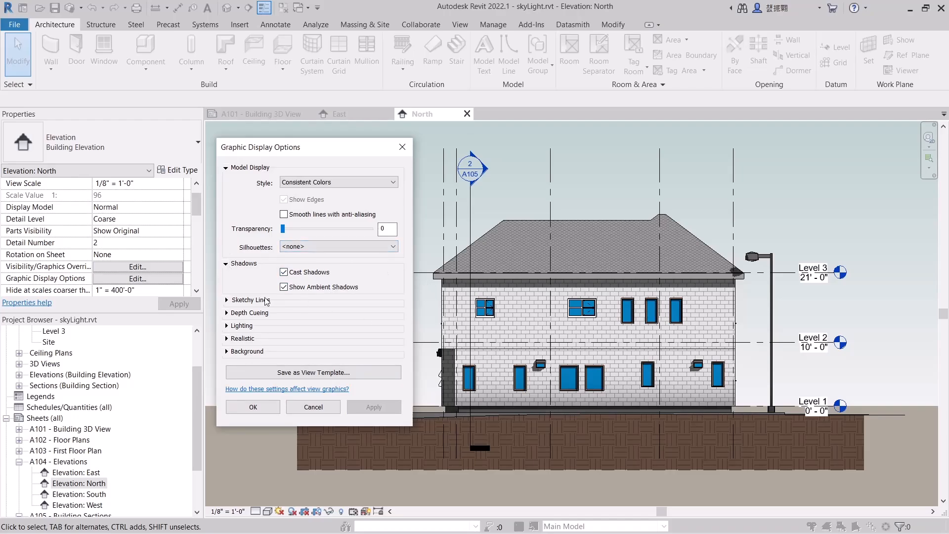
left_click(226, 262)
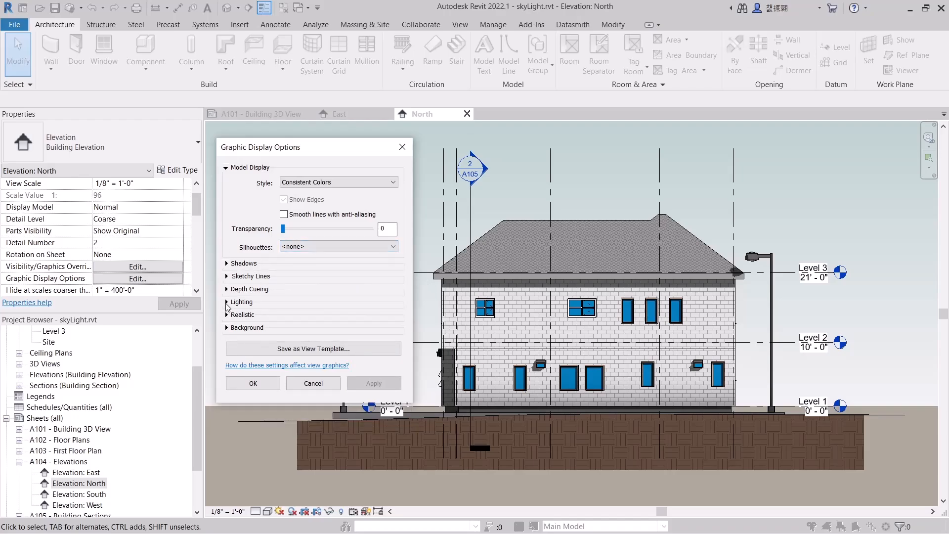
Set the Lighting shadow intensity to 40 and close Graphic Display Options with OK
left_click(241, 301)
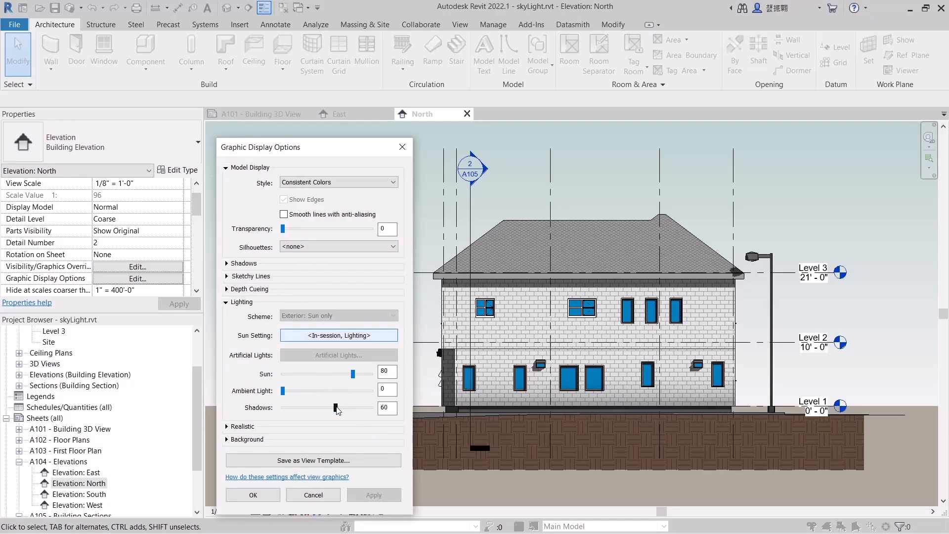
left_click_drag(337, 407, 313, 407)
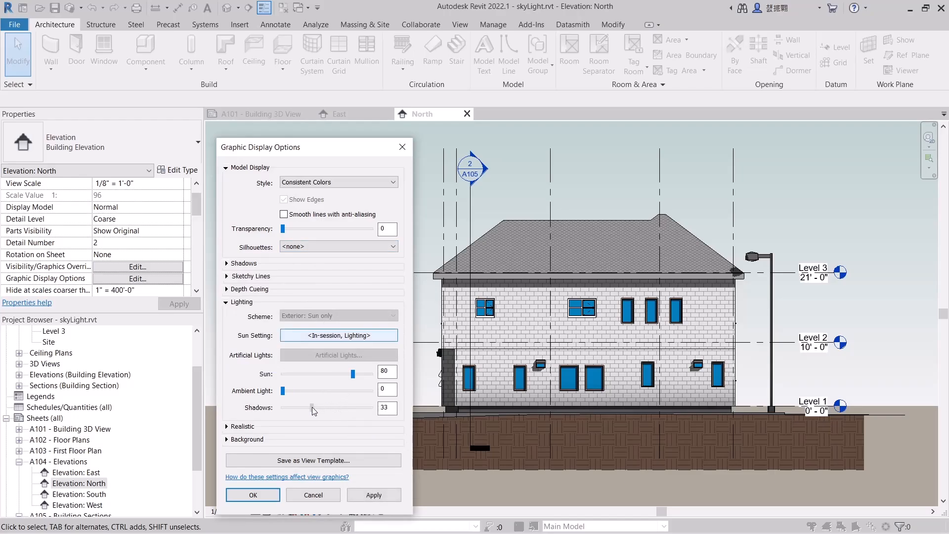
left_click_drag(313, 407, 310, 408)
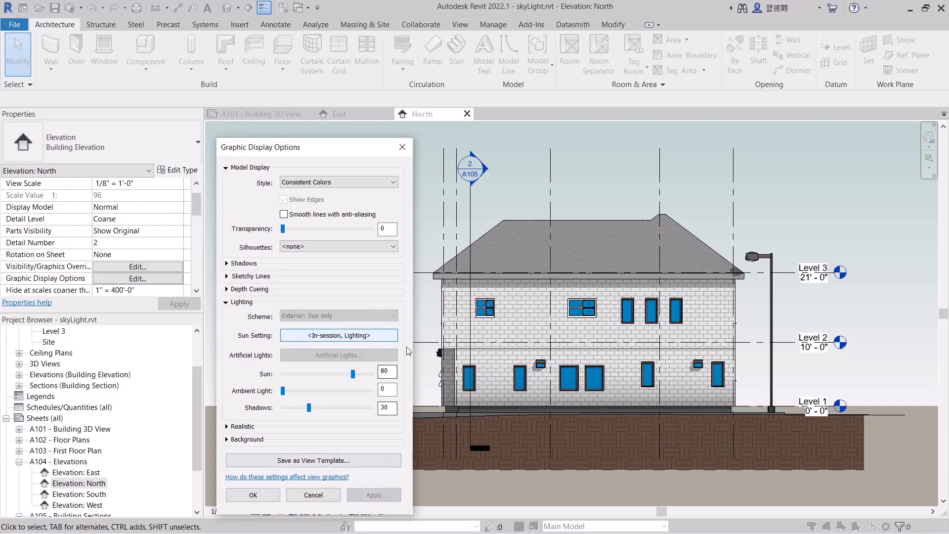
mouse_move(385, 363)
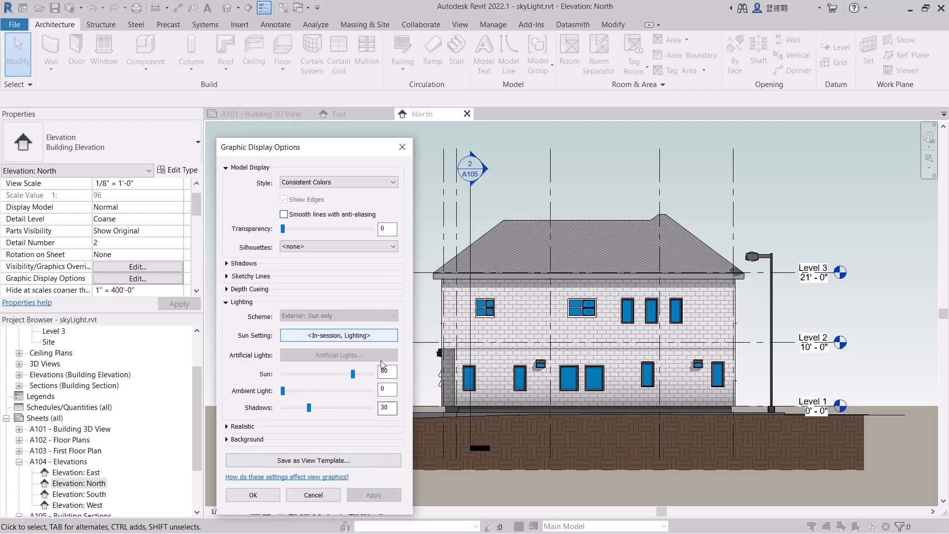
left_click_drag(310, 408, 316, 407)
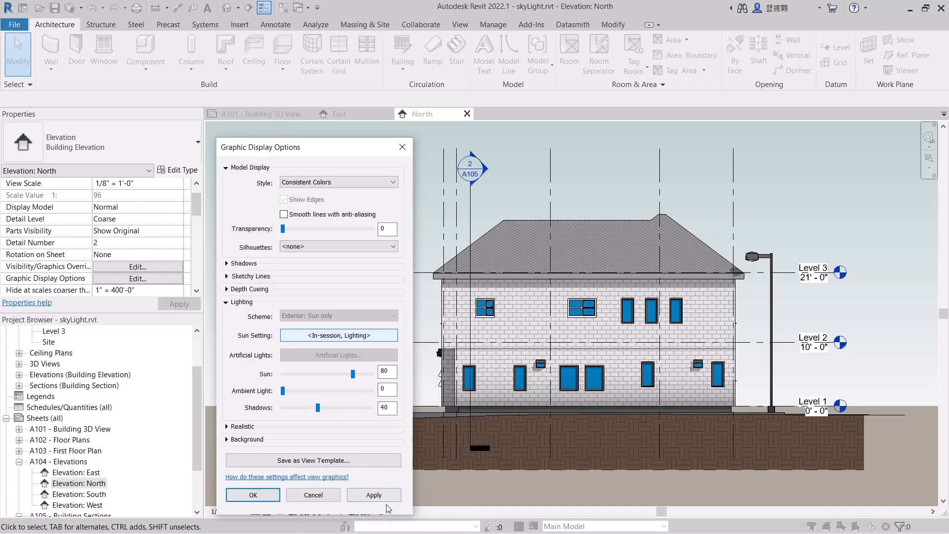
left_click(253, 494)
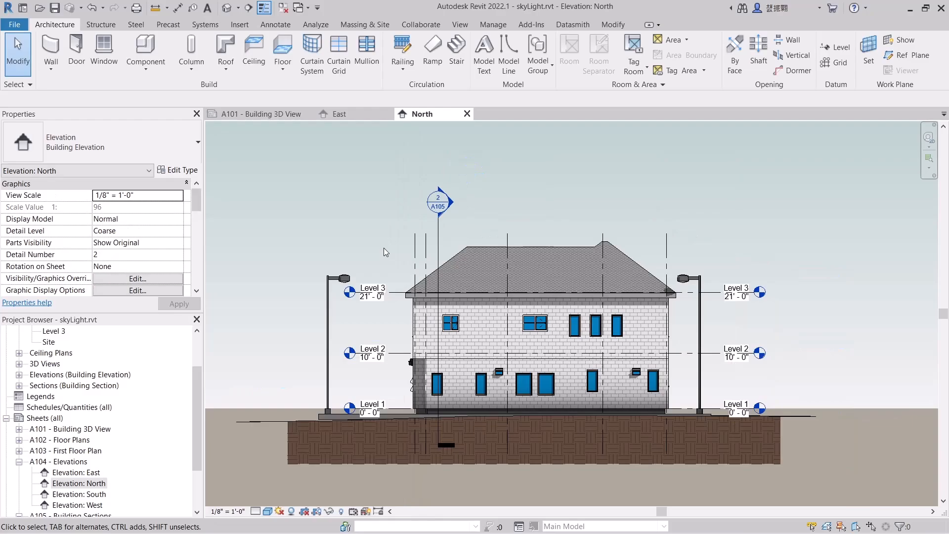